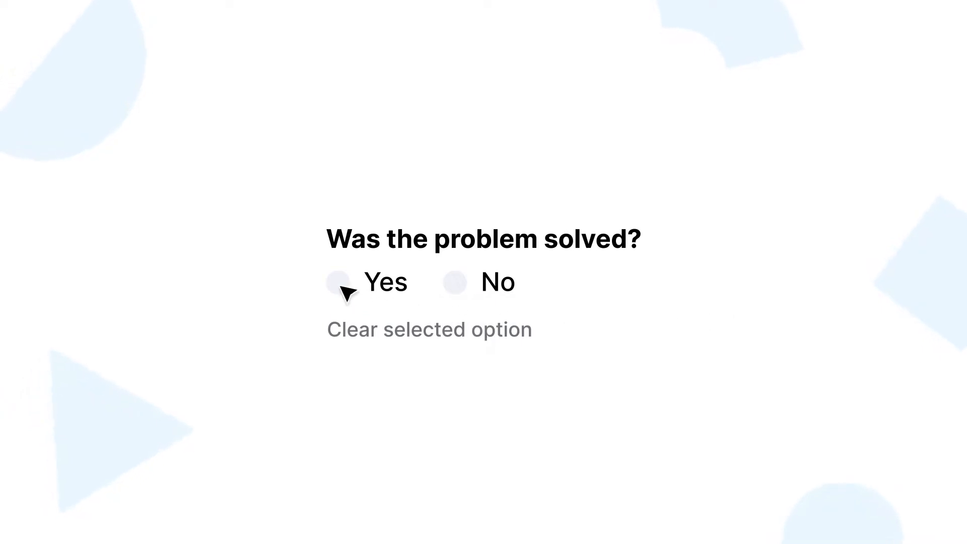
- Answer No to 'Was the problem solved?' to reveal additional actions, then clear the answer
{"action": "left_click", "coordinate": [337, 282]}
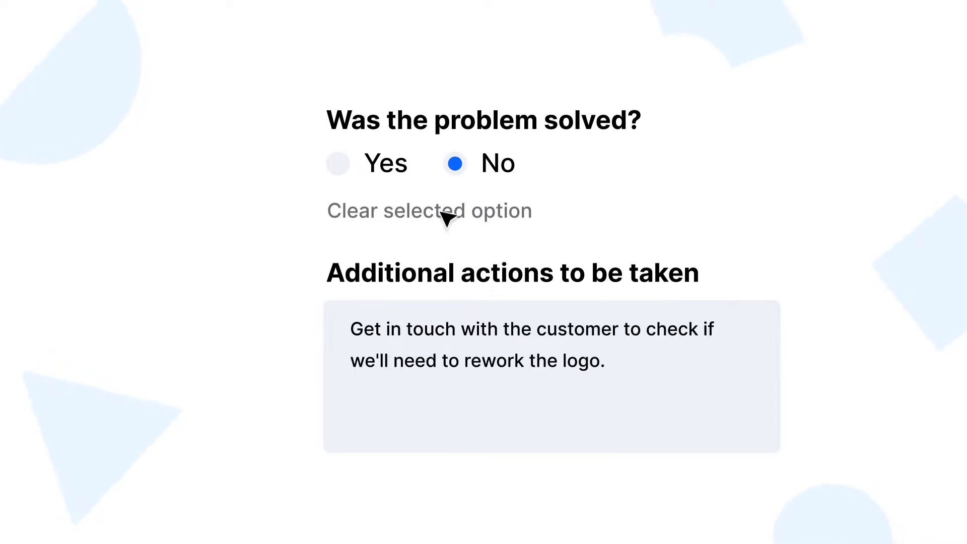
{"action": "left_click", "coordinate": [429, 211]}
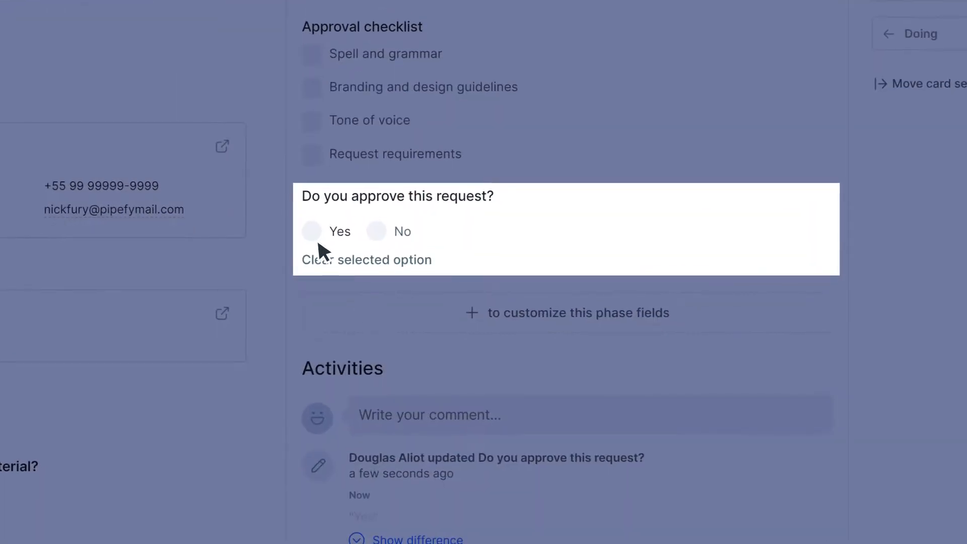
- Reject the Stationary cards request because 'The design guidelines are not clear.' and close the card
{"action": "left_click", "coordinate": [311, 232]}
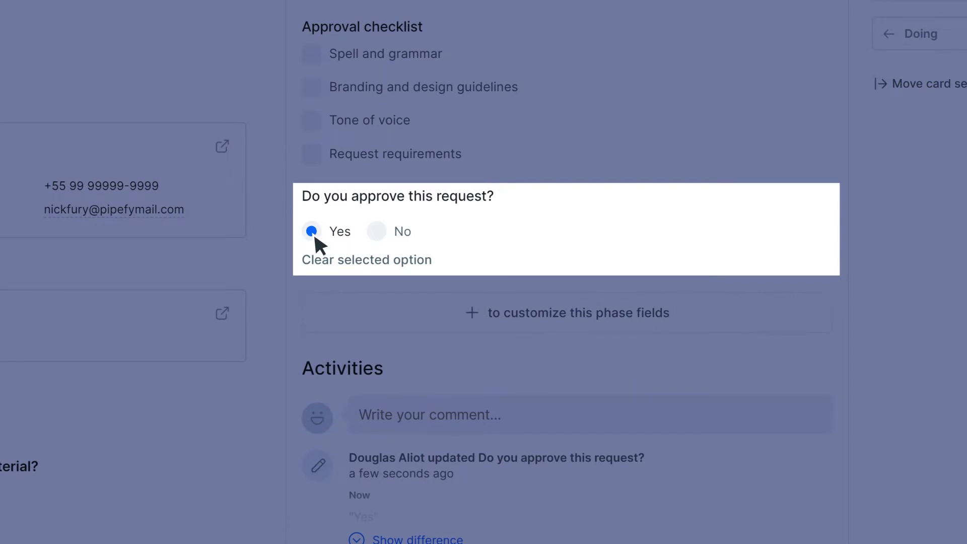
{"action": "left_click", "coordinate": [376, 231]}
{"action": "type", "text": "The design guidelines are"}
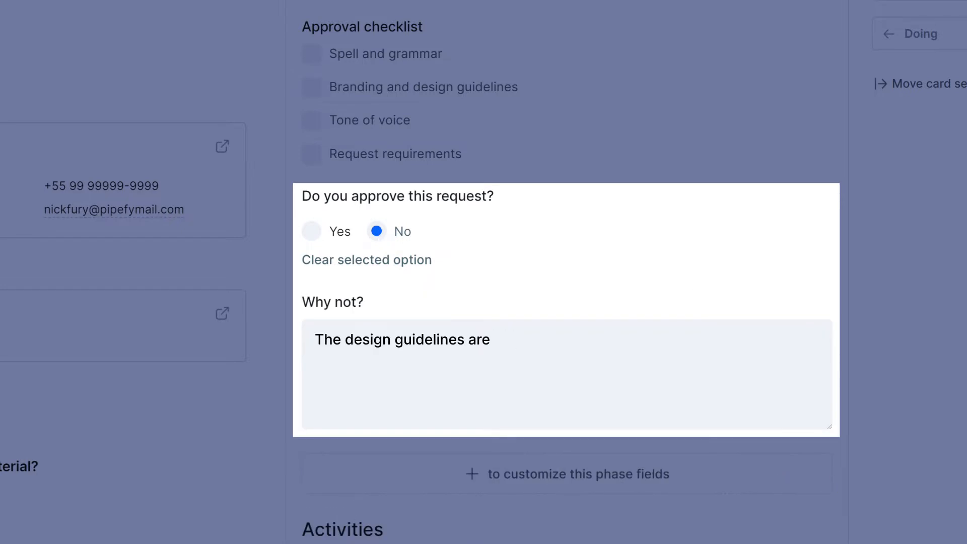
{"action": "type", "text": "not clear."}
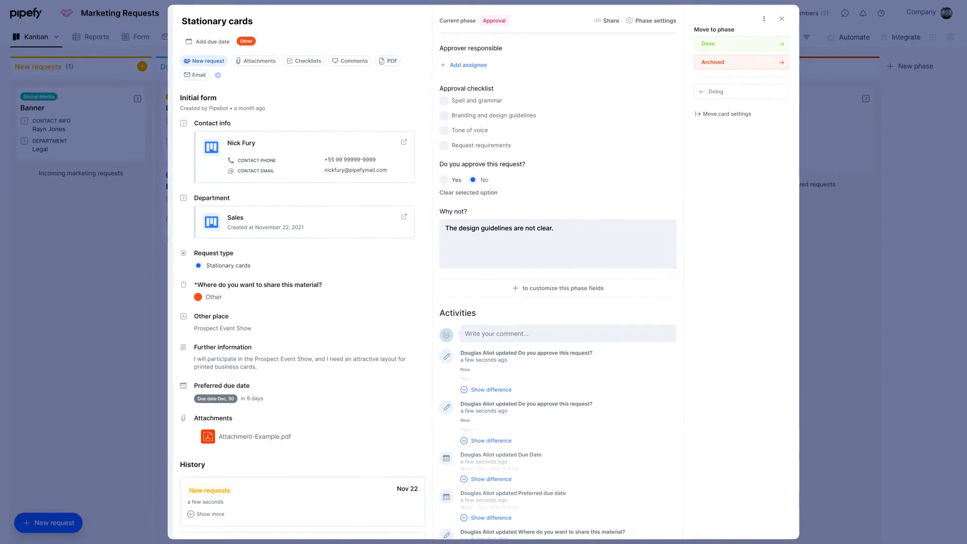
{"action": "left_click", "coordinate": [779, 19]}
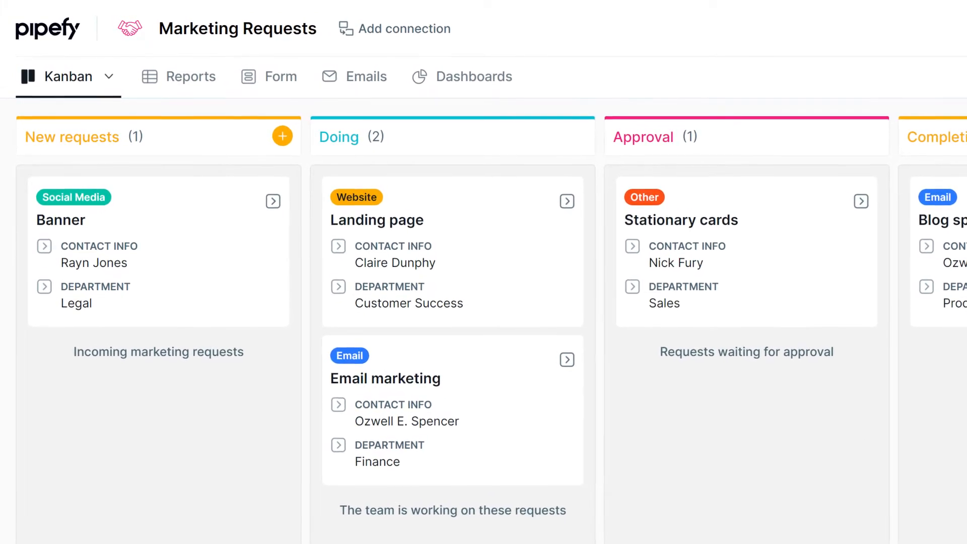
- Open the Marketing Requests Form page and enter the Start Form builder
{"action": "left_click", "coordinate": [280, 76]}
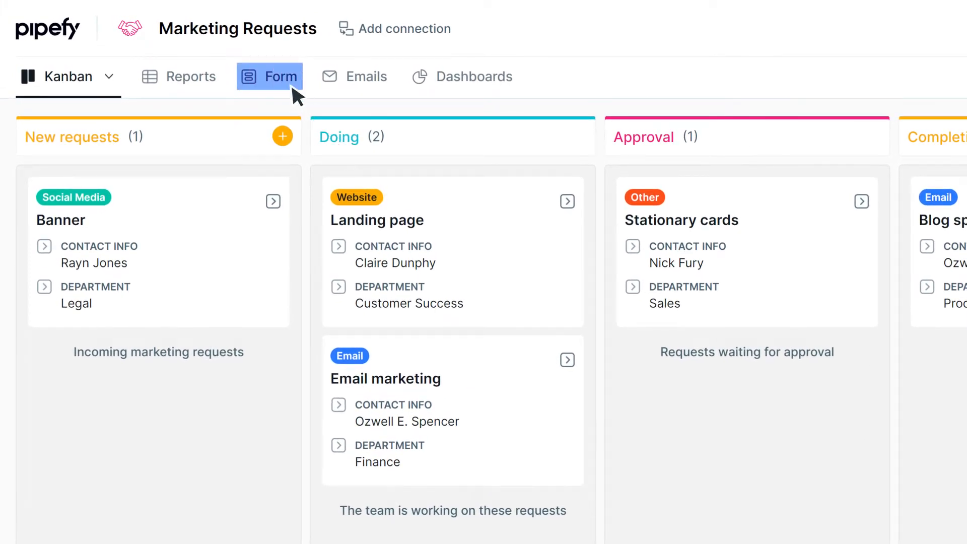
{"action": "left_click", "coordinate": [270, 76]}
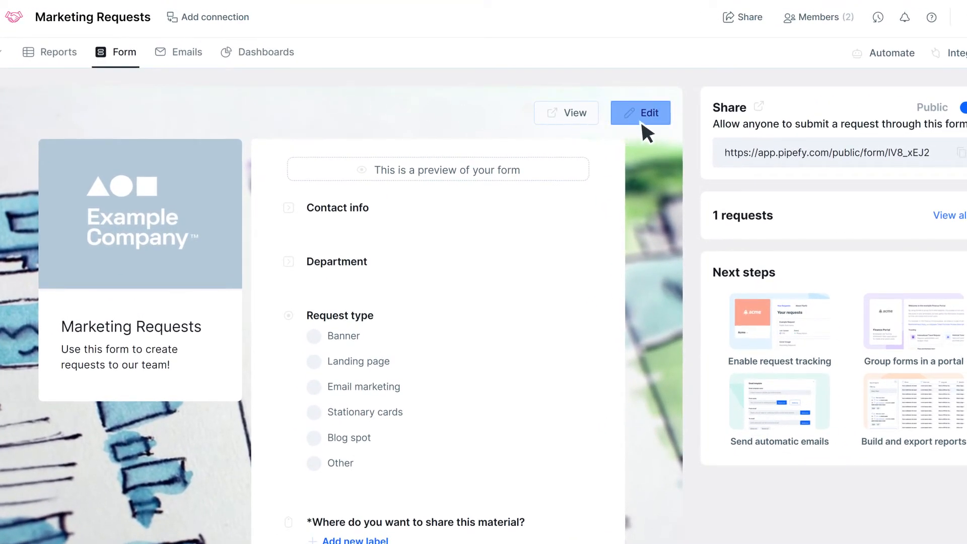
{"action": "left_click", "coordinate": [641, 112]}
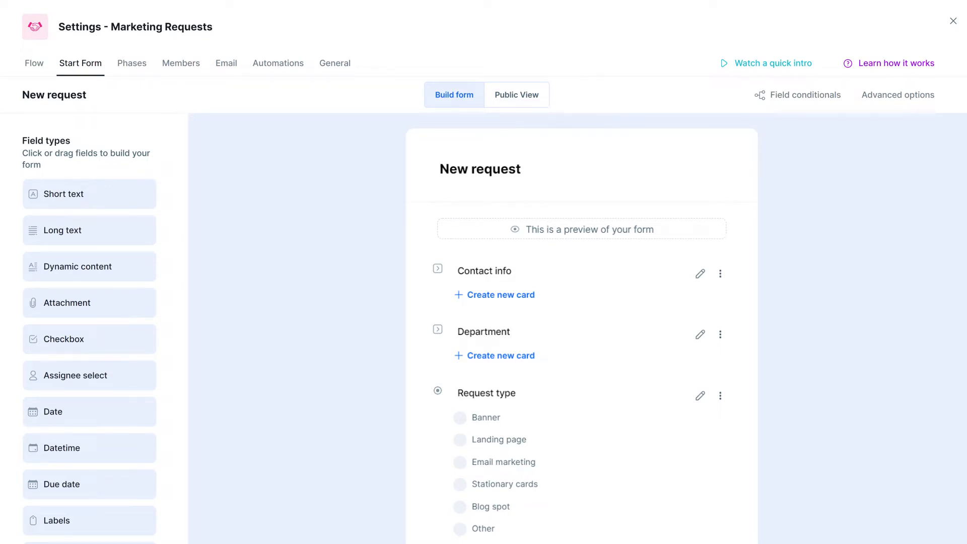
- Open Field conditionals on the start form and add a new conditional
{"action": "scroll", "scroll_direction": "down", "scroll_amount": 3}
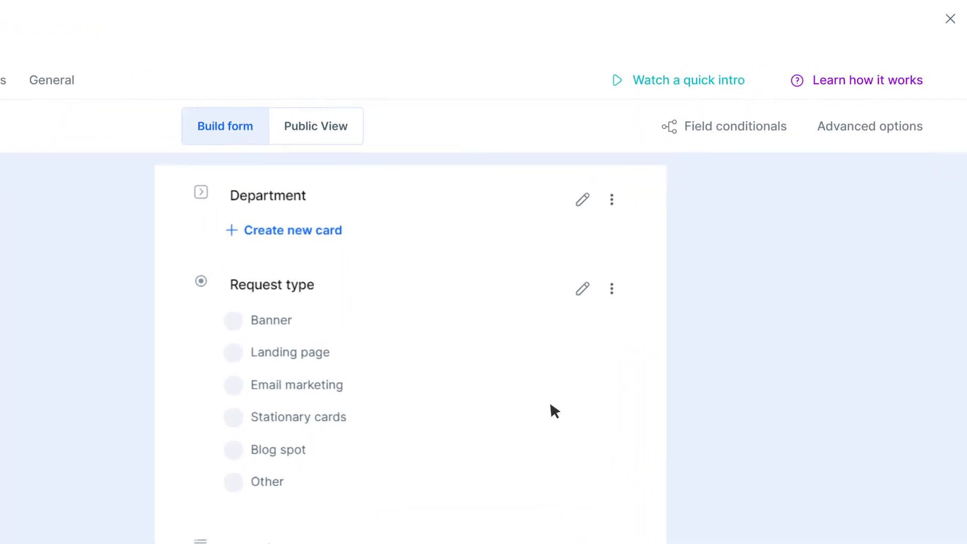
{"action": "left_click", "coordinate": [735, 126]}
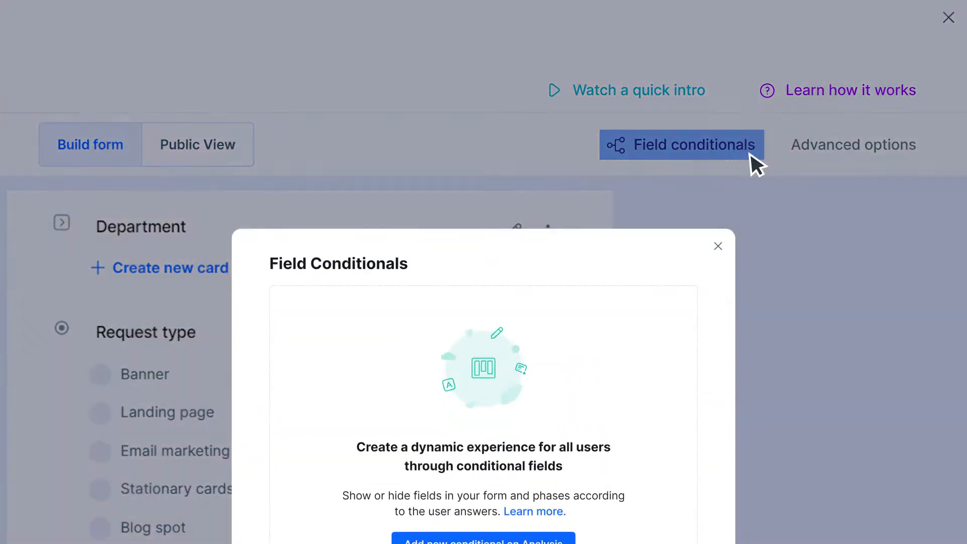
{"action": "left_click", "coordinate": [482, 543]}
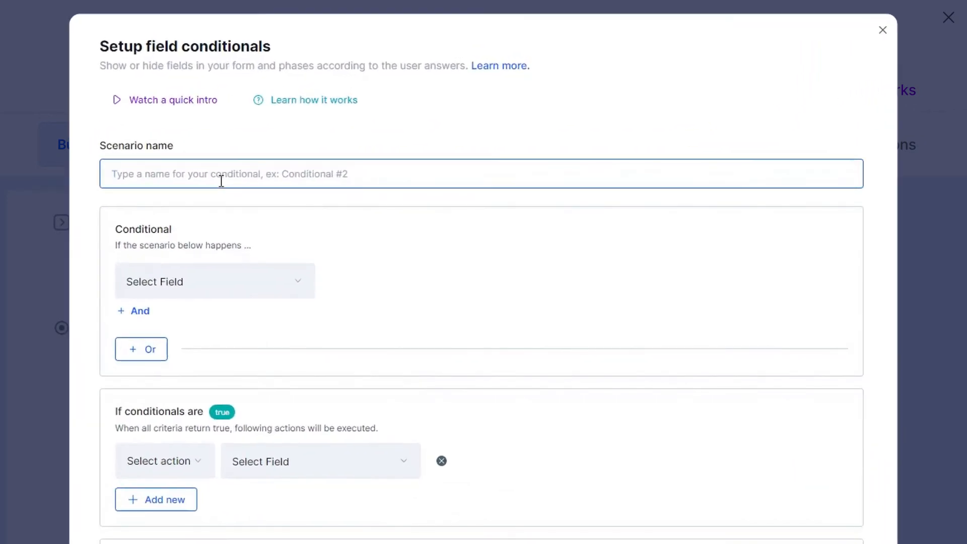
- Name the scenario 'Request type -' and set the condition Request type is equal to
{"action": "type", "text": "Request type -"}
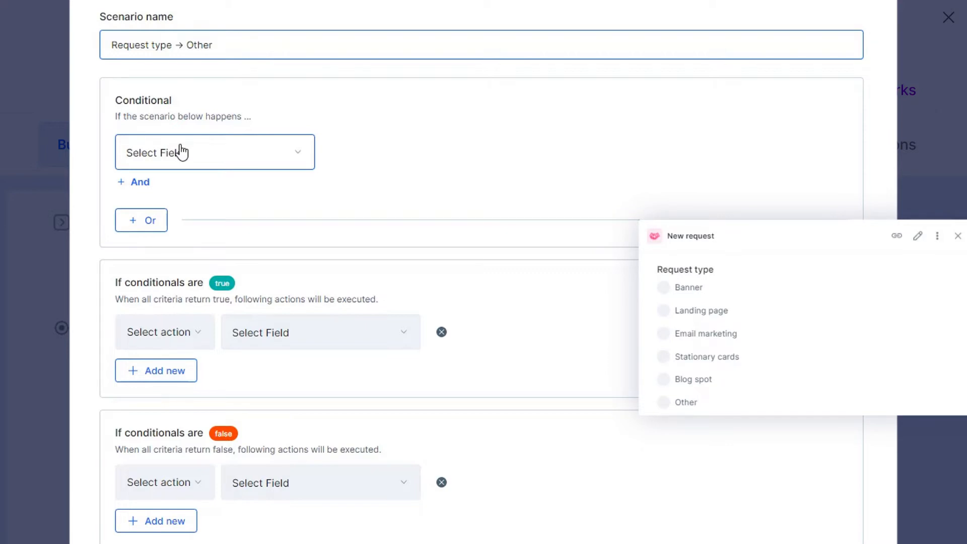
{"action": "left_click", "coordinate": [663, 402]}
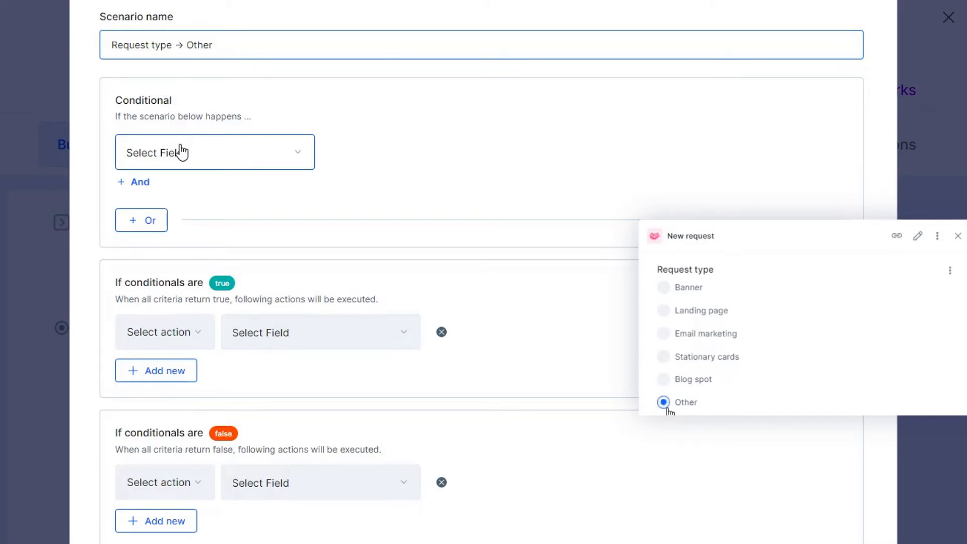
{"action": "left_click", "coordinate": [663, 402]}
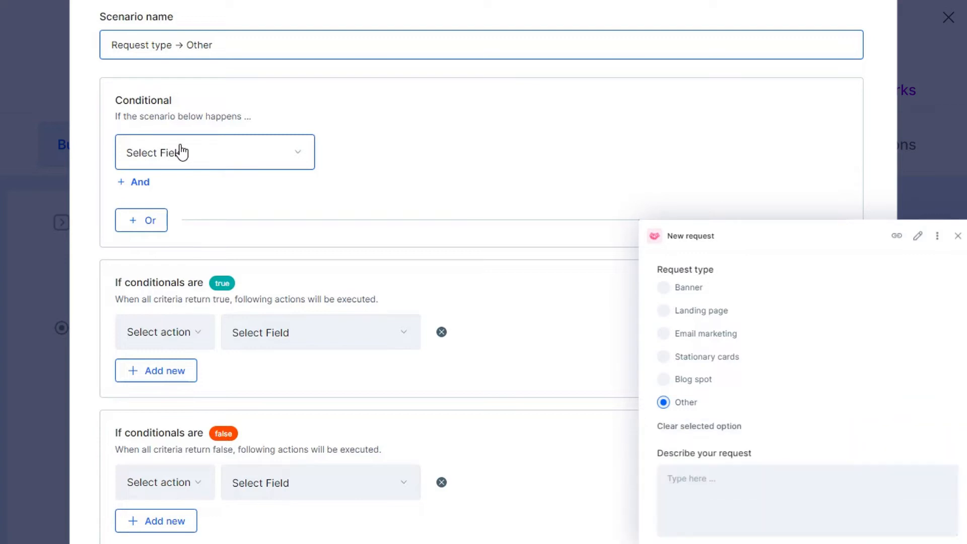
{"action": "left_click", "coordinate": [215, 152]}
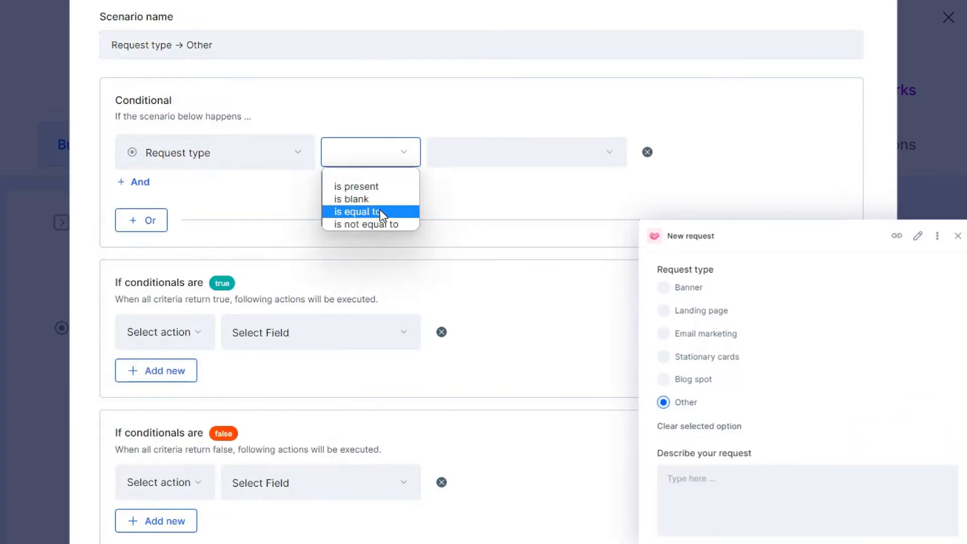
{"action": "left_click", "coordinate": [365, 211]}
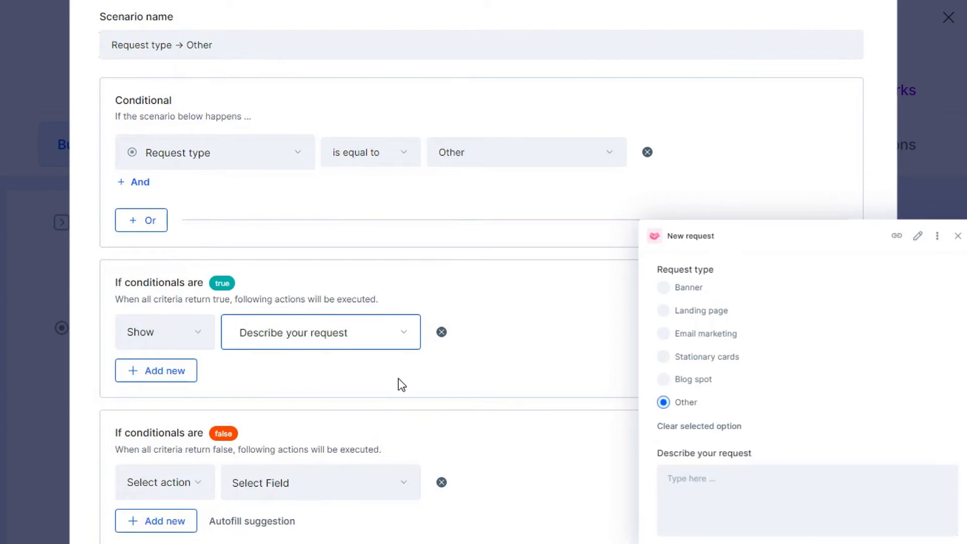
- Show 'Describe your request' when true and autofill the hide action for false
{"action": "left_click", "coordinate": [663, 287]}
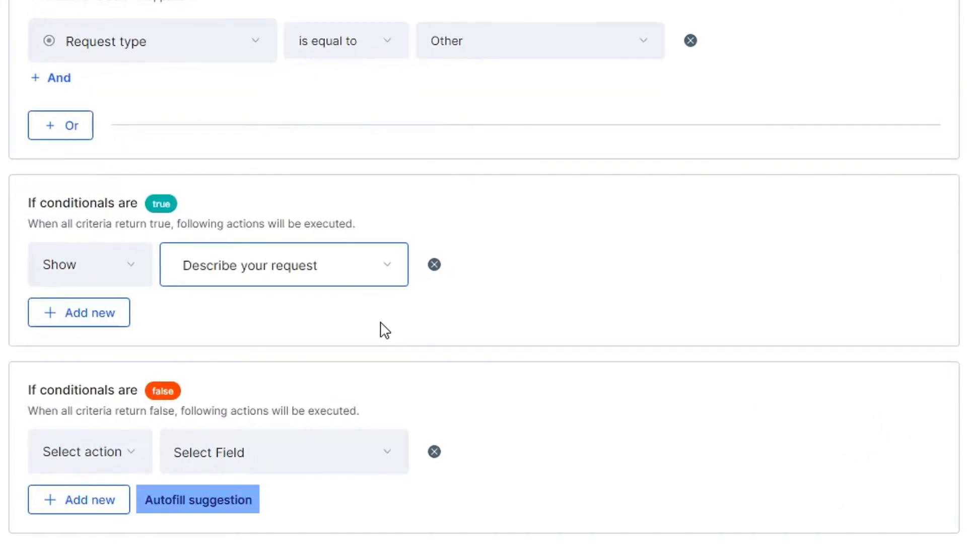
{"action": "left_click", "coordinate": [198, 499]}
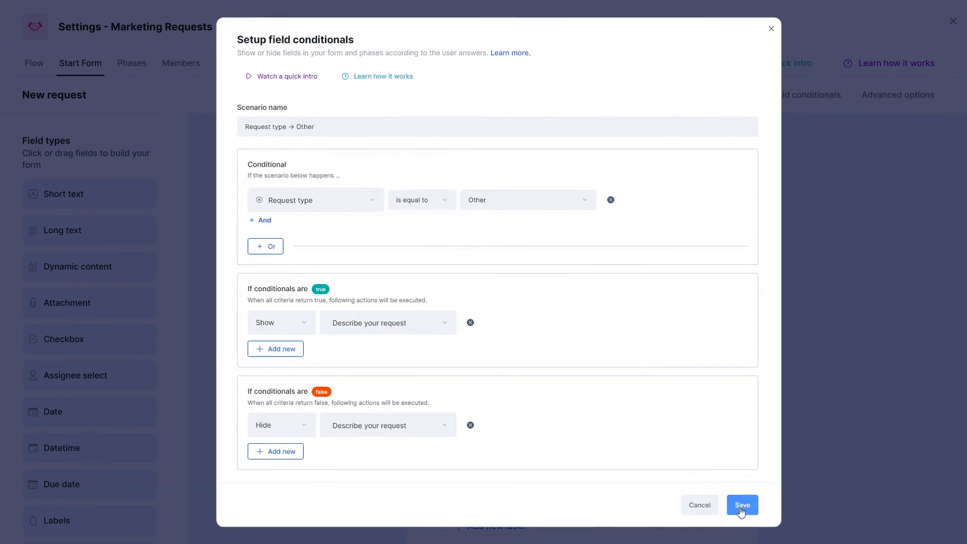
- Save the 'Request type → Other' field conditional
{"action": "left_click", "coordinate": [742, 504]}
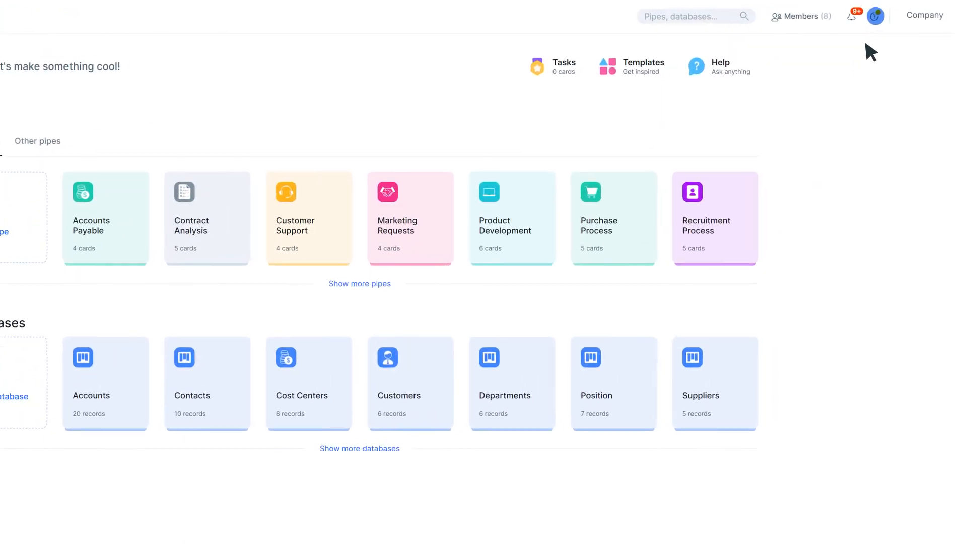
- Go to the Pipefy Community from the help menu's Support options
{"action": "left_click", "coordinate": [874, 15]}
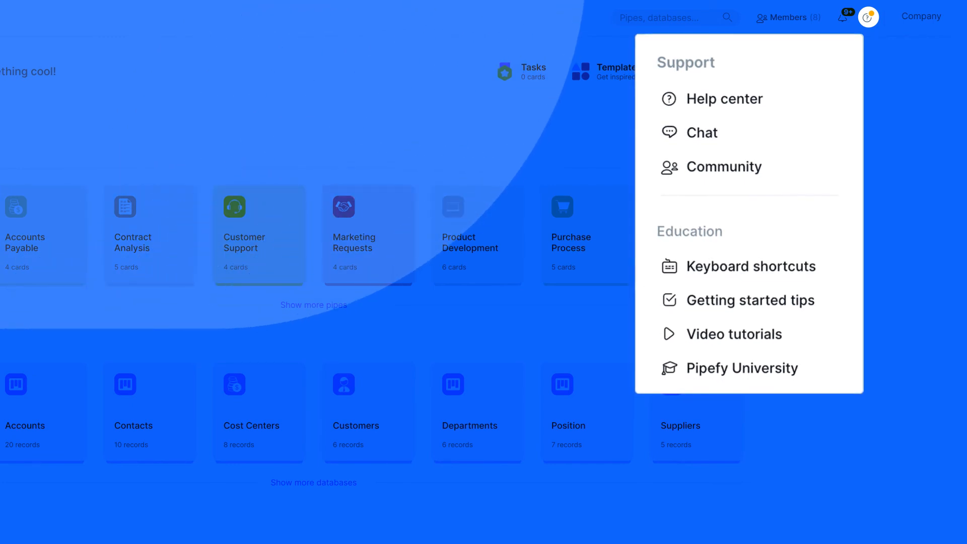
{"action": "left_click", "coordinate": [724, 166]}
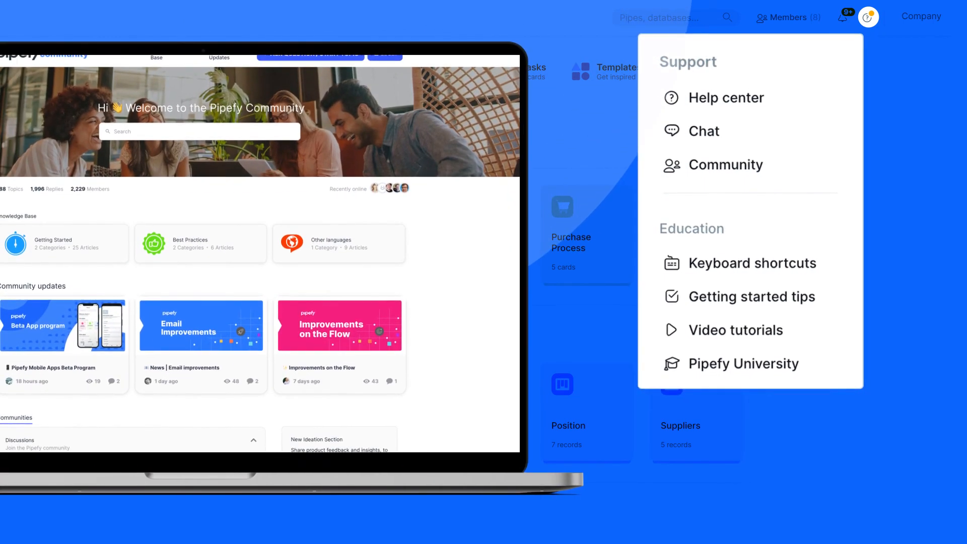